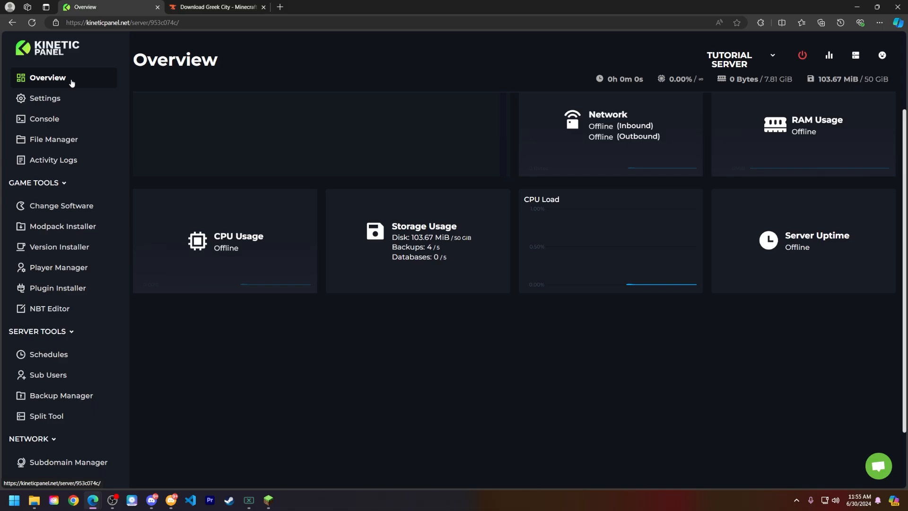
Step: Download the Greek City world (grecos.zip) from its CurseForge page
{"action": "left_click", "coordinate": [214, 6]}
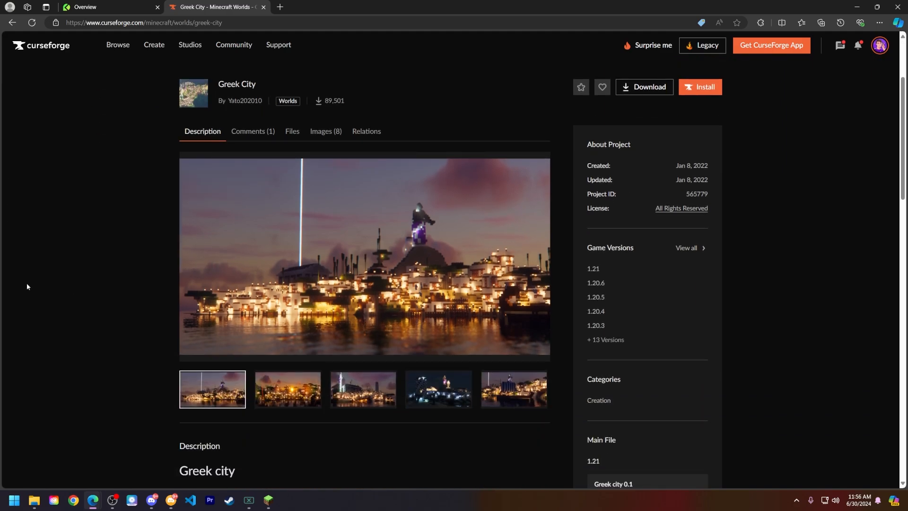
{"action": "scroll", "scroll_direction": "down", "scroll_amount": 3}
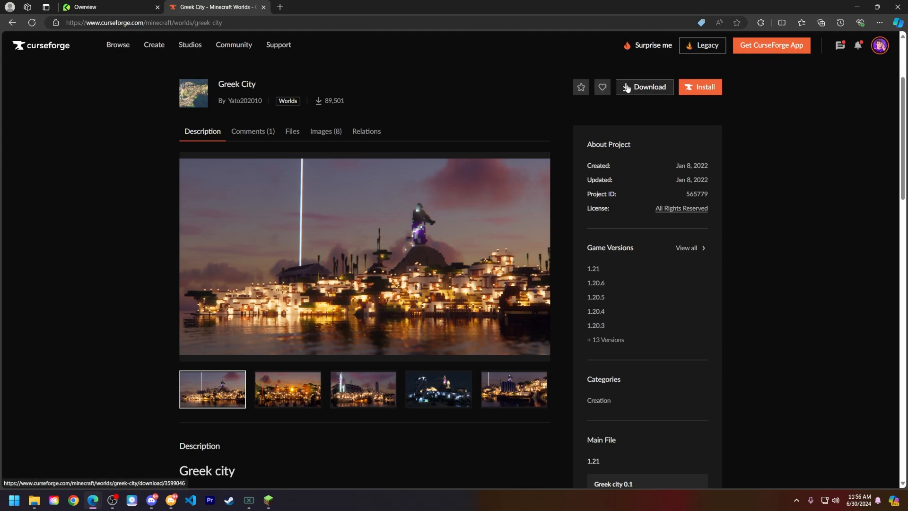
{"action": "left_click", "coordinate": [108, 6]}
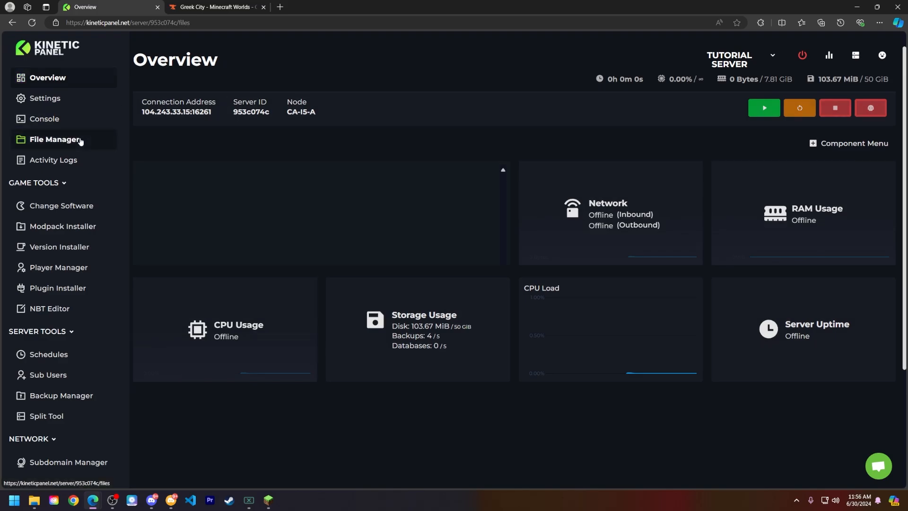
Step: Show the server files in File Manager and select the existing world folder
{"action": "left_click", "coordinate": [55, 139]}
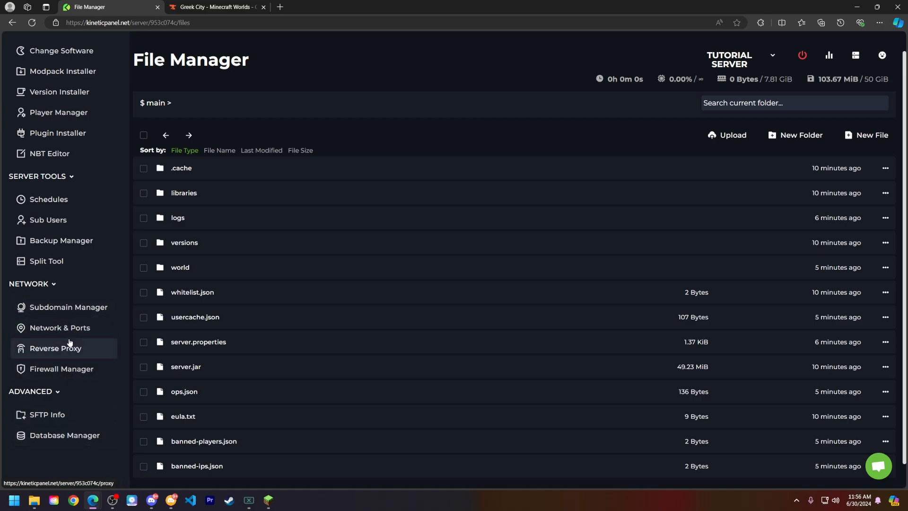
{"action": "mouse_move", "coordinate": [61, 240]}
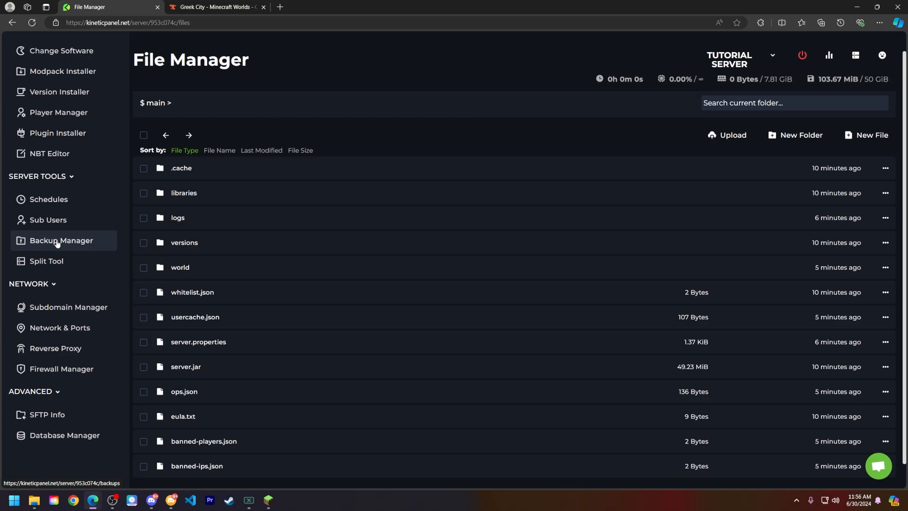
{"action": "mouse_move", "coordinate": [143, 270]}
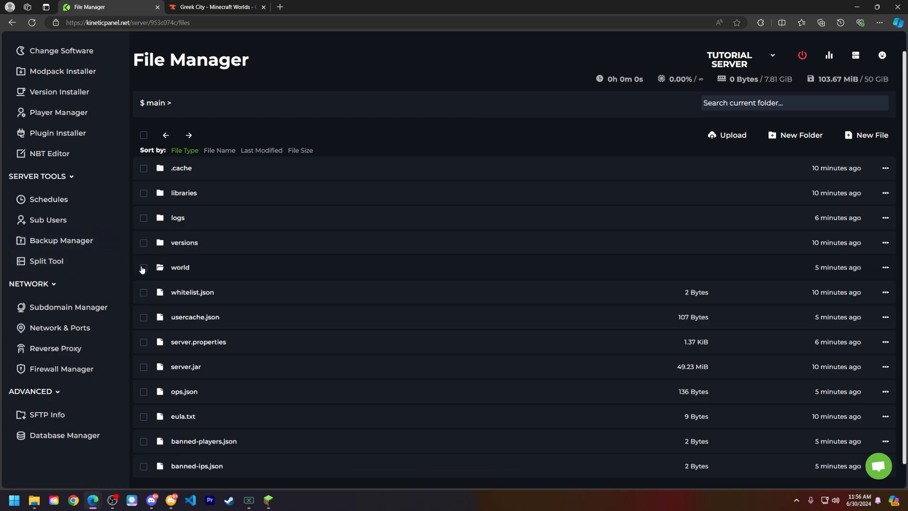
{"action": "left_click", "coordinate": [527, 458]}
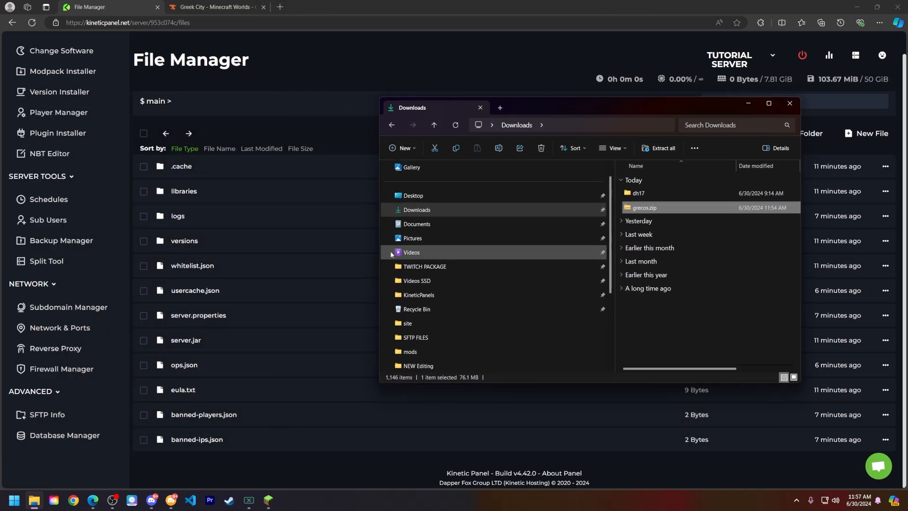
{"action": "mouse_move", "coordinate": [414, 195]}
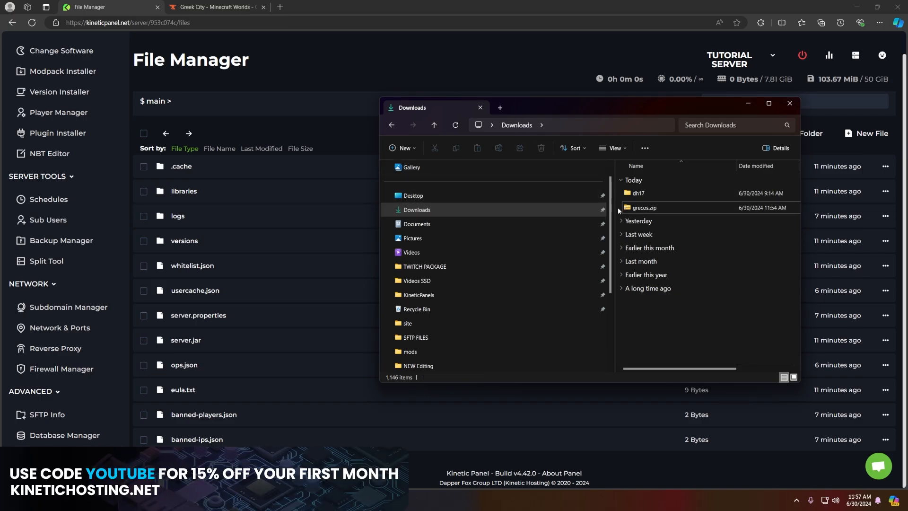
Step: Open grecos.zip in Downloads and select the world folder inside it
{"action": "double_click", "coordinate": [644, 207]}
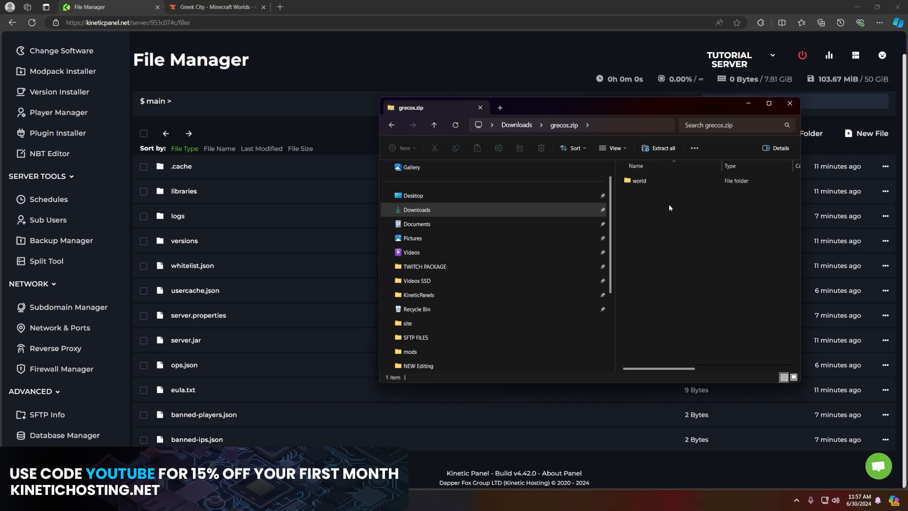
{"action": "left_click", "coordinate": [640, 180]}
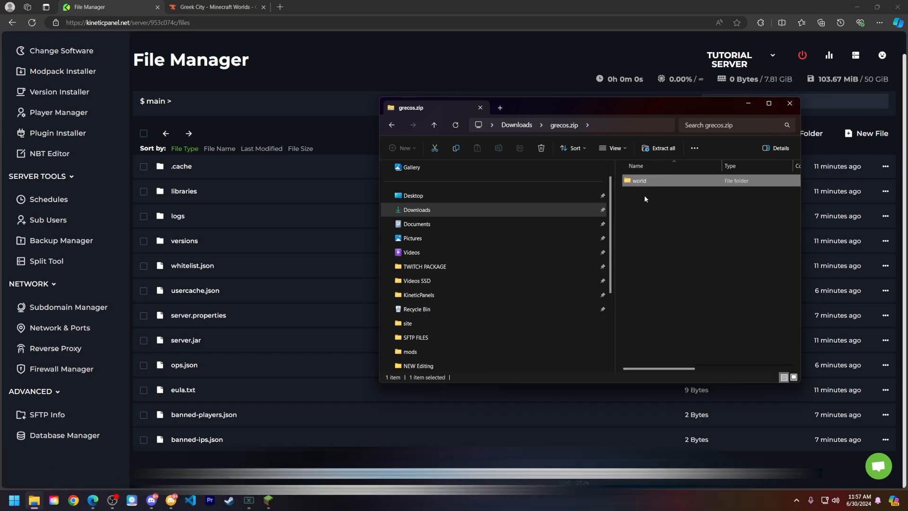
{"action": "left_click", "coordinate": [653, 228]}
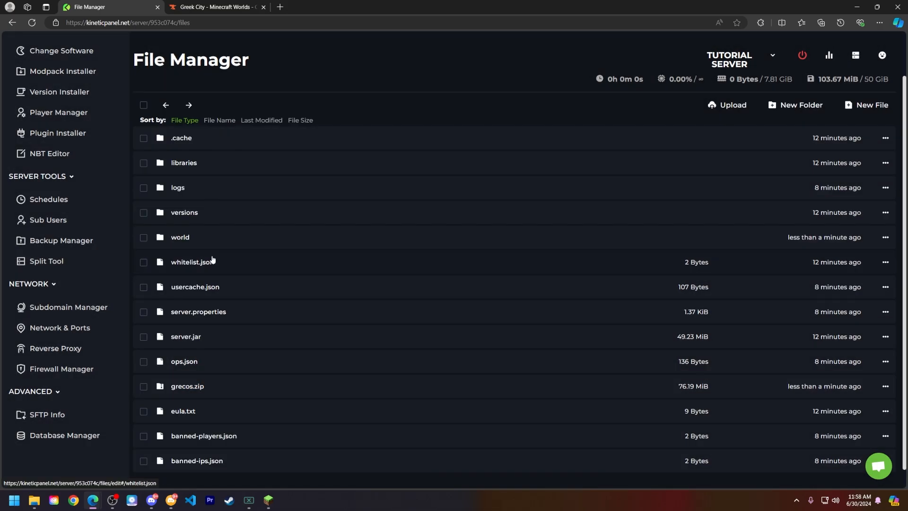
{"action": "mouse_move", "coordinate": [200, 239]}
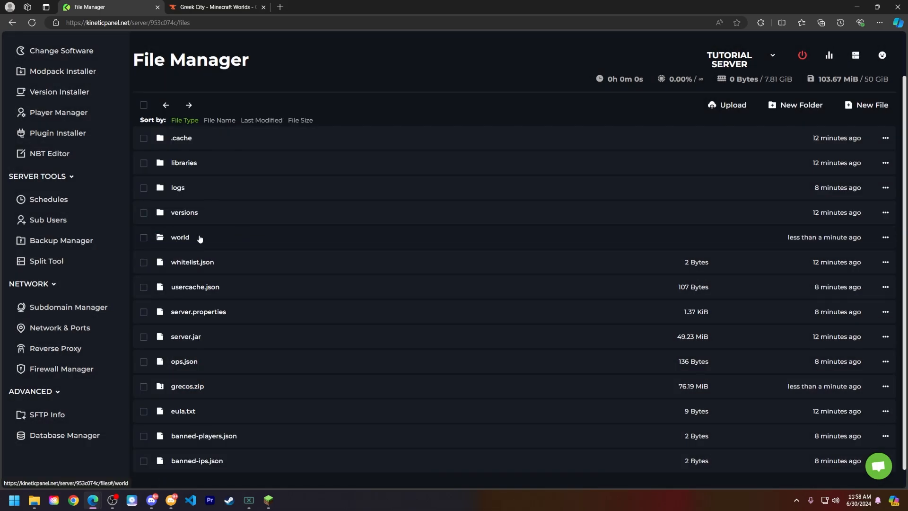
Step: Set the server's World File setting to 'world' and save it
{"action": "left_click", "coordinate": [47, 98]}
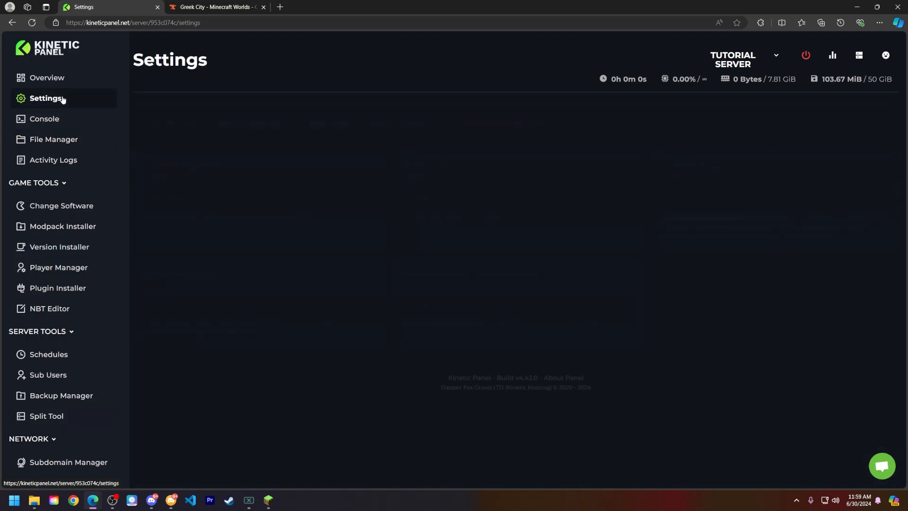
{"action": "left_click", "coordinate": [515, 198]}
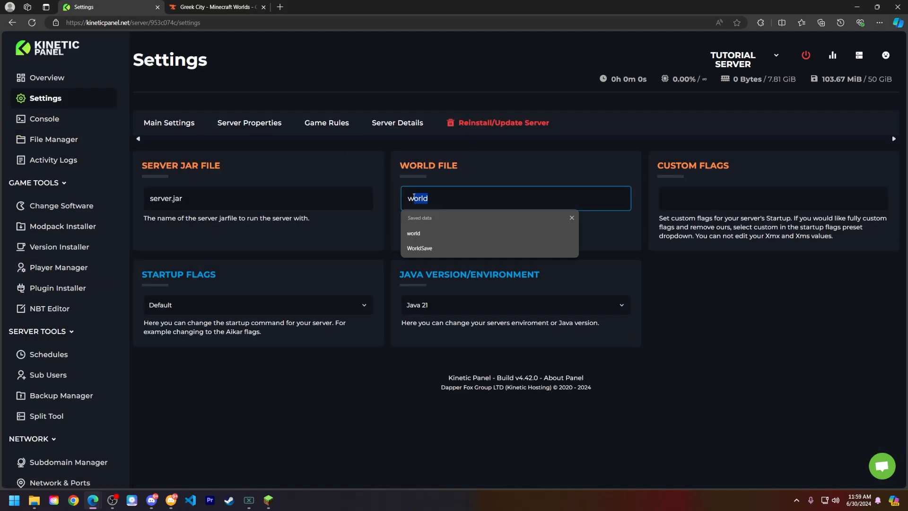
{"action": "left_click", "coordinate": [499, 168]}
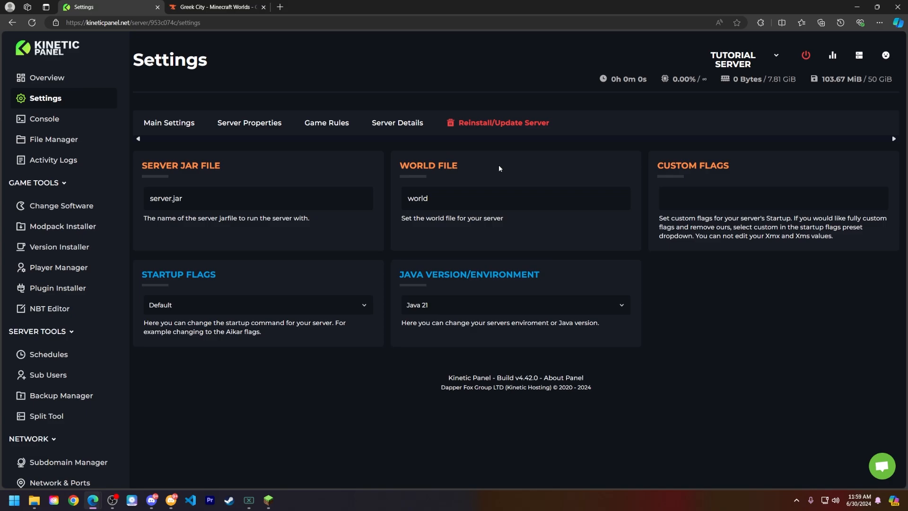
{"action": "left_click", "coordinate": [805, 54]}
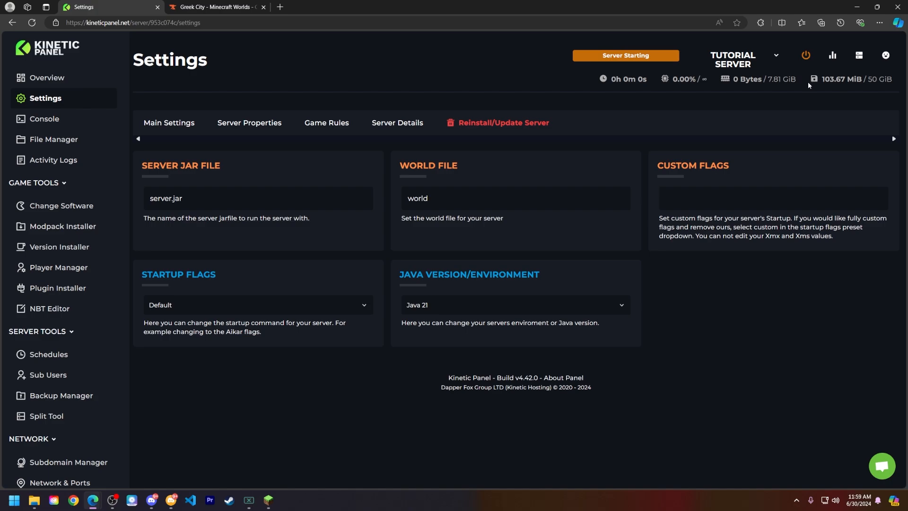
Step: Start the server so the console output begins running
{"action": "left_click", "coordinate": [44, 119]}
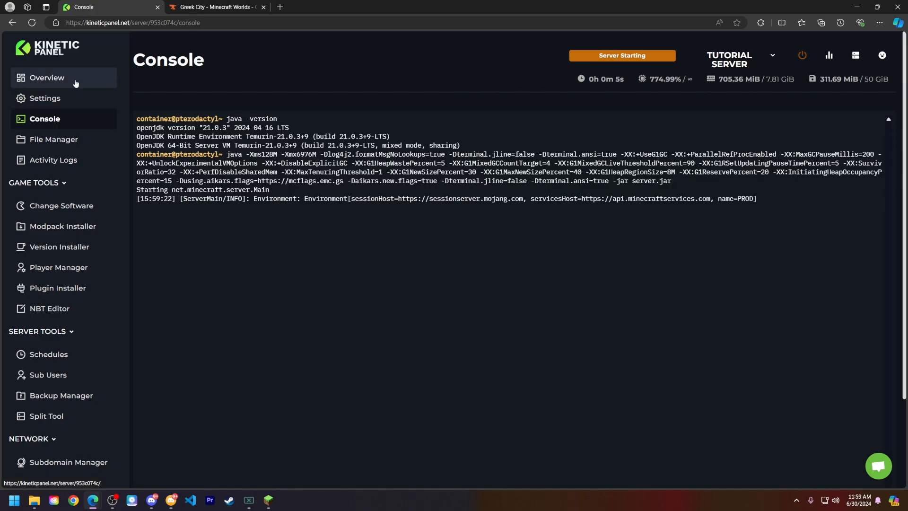